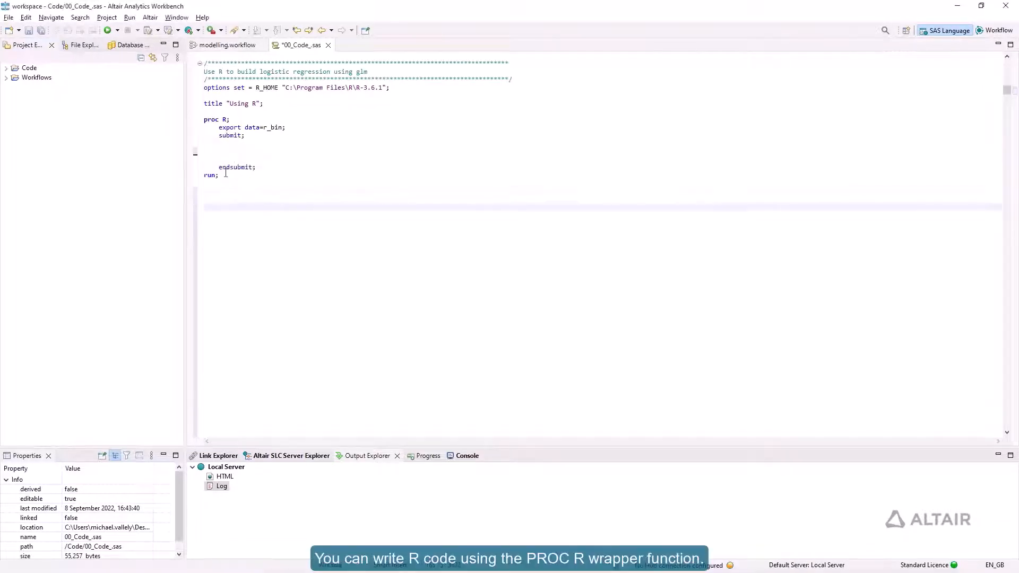
# - Insert the glm logistic model, print(model) and plot(model) lines, then select the program code
pyautogui.moveTo(204, 119); pyautogui.dragTo(218, 174)
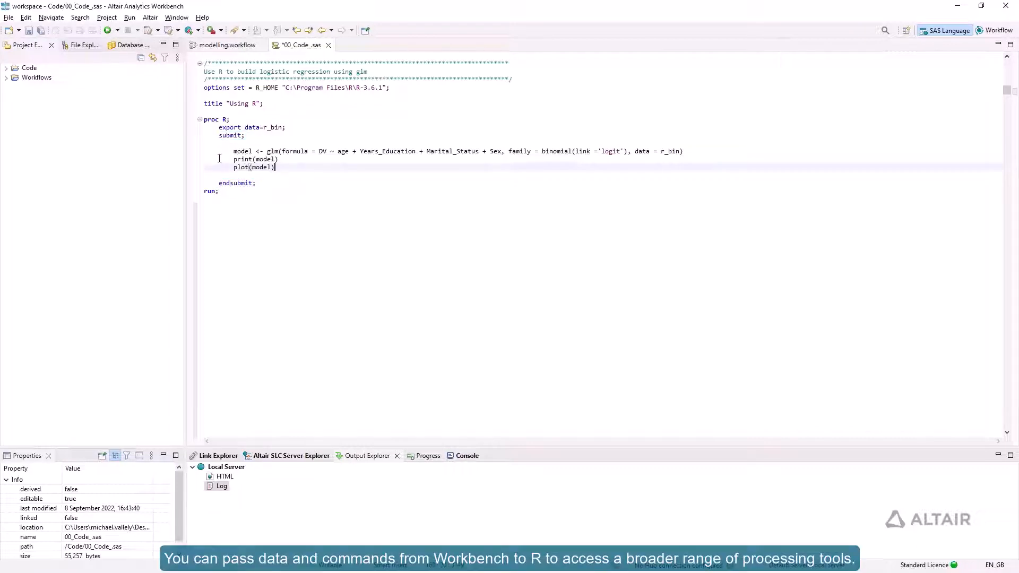
pyautogui.moveTo(204, 88); pyautogui.dragTo(218, 190)
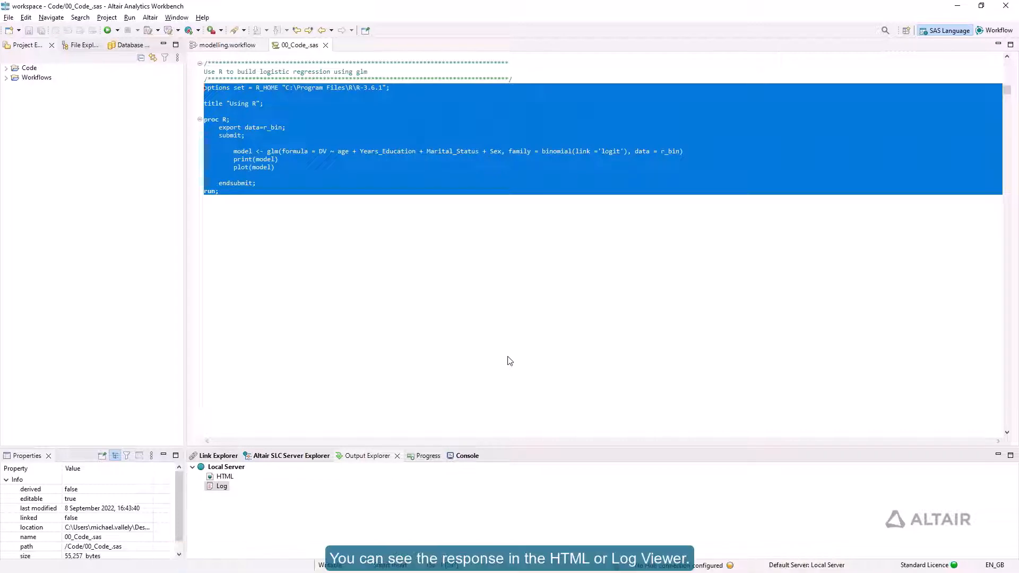
pyautogui.moveTo(435, 390)
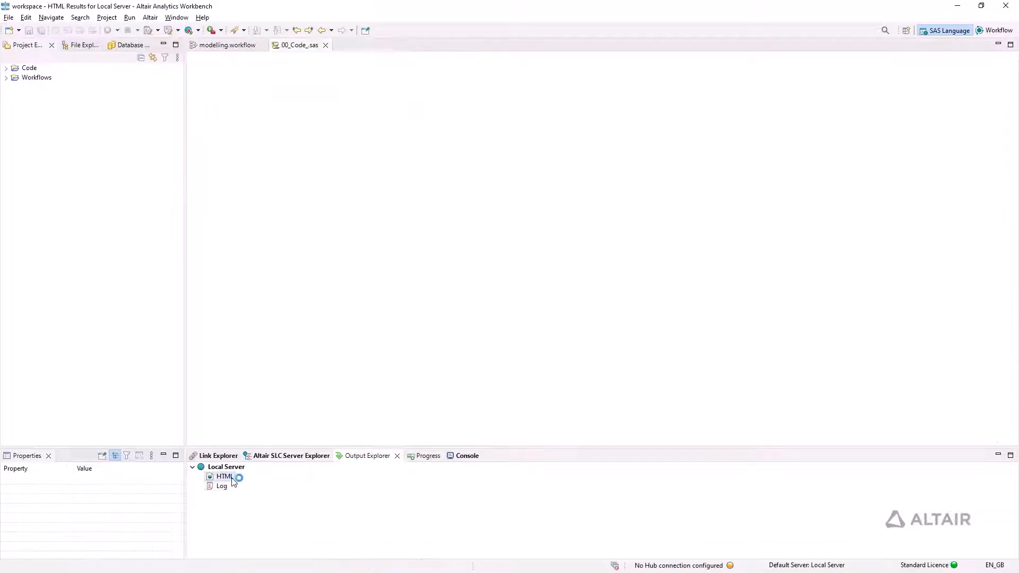
# - Open the Local Server HTML results and scroll through the glm coefficients and diagnostic plots
pyautogui.doubleClick(224, 477)
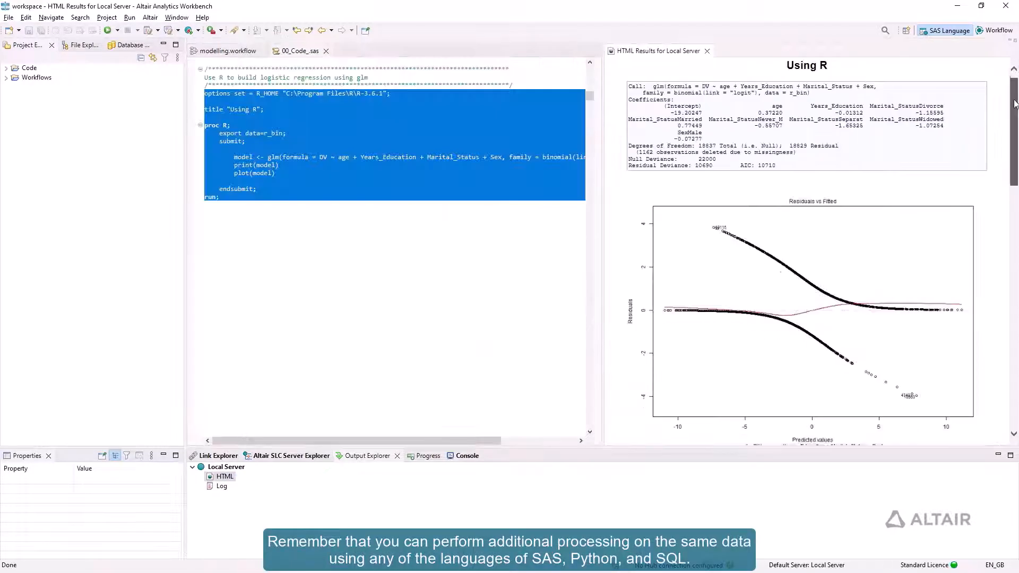
pyautogui.scroll(-3)
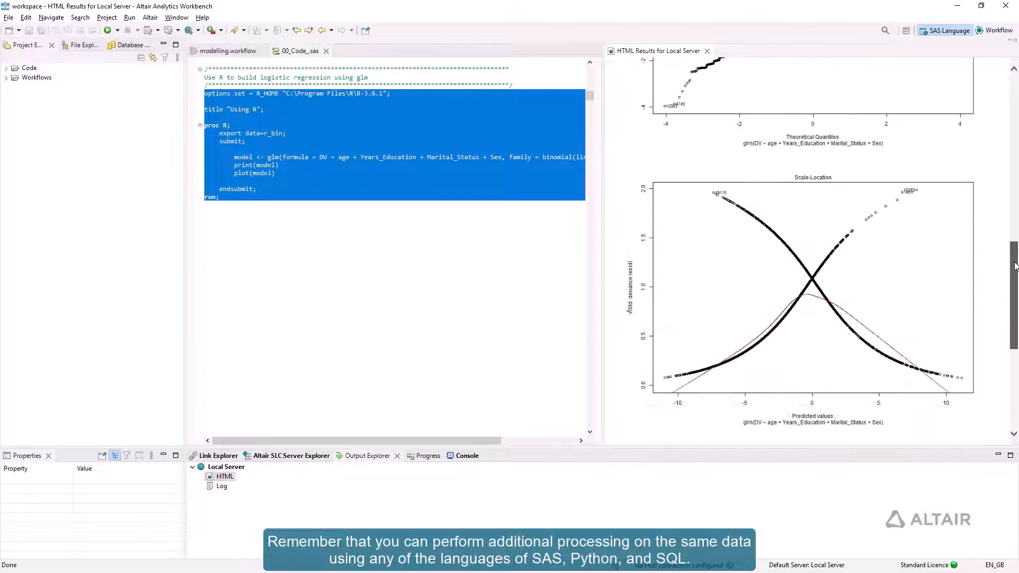
pyautogui.scroll(-3)
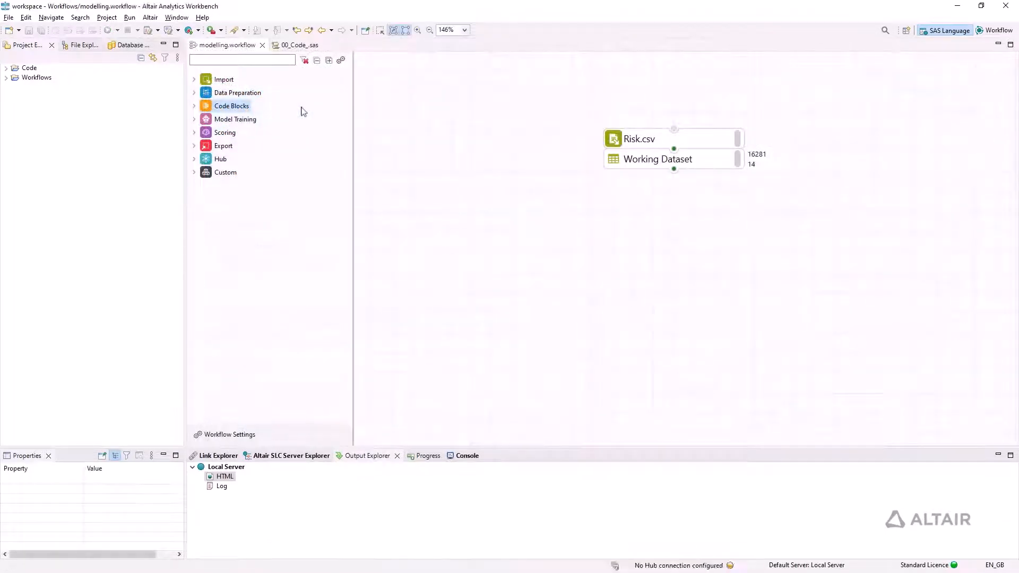
pyautogui.moveTo(200, 114)
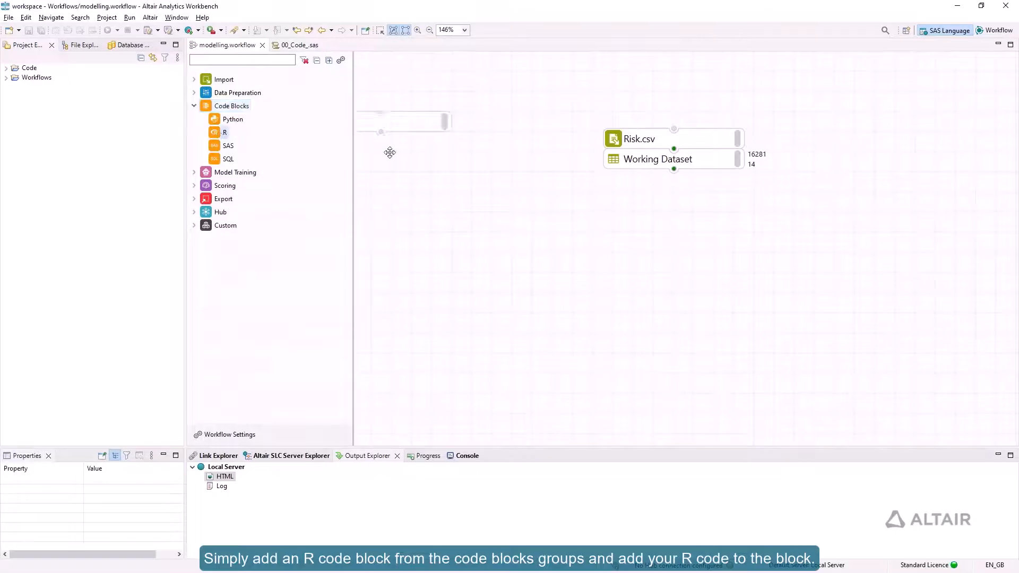
# - Bring up the context menu for the new R code block
pyautogui.rightClick(626, 179)
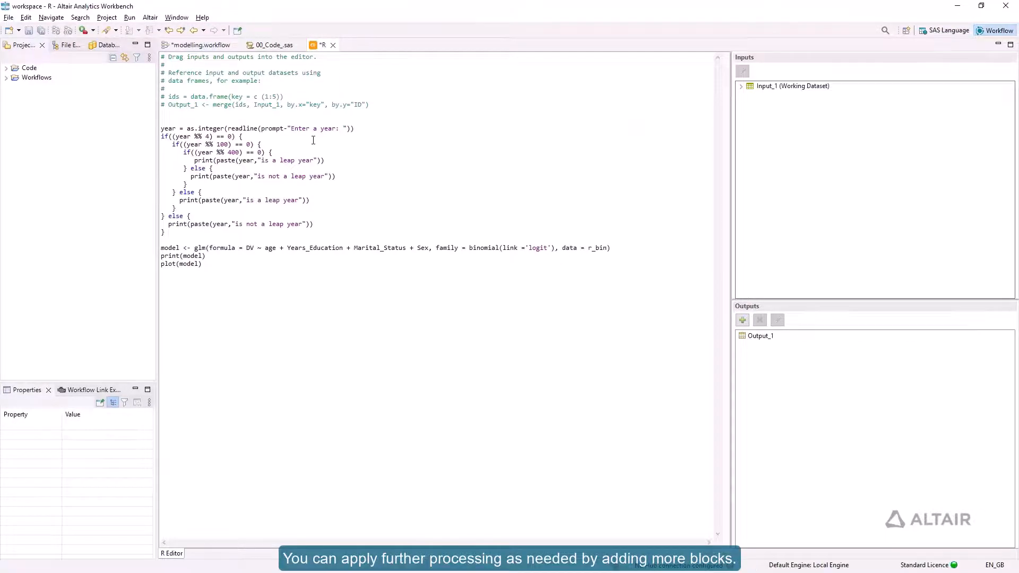
# - Close the R code editor and bring up options for the Decision Tree block
pyautogui.click(200, 44)
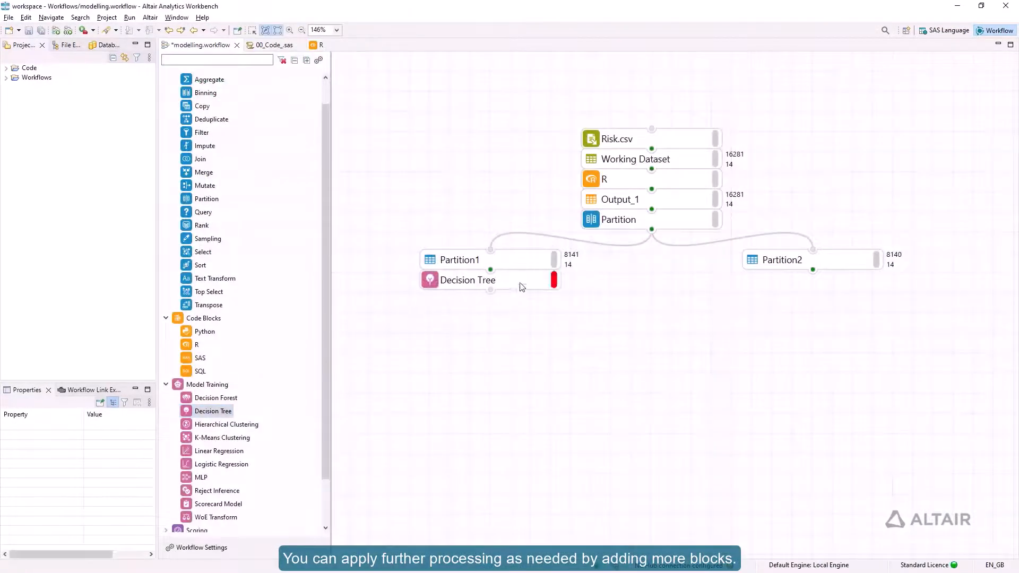
pyautogui.rightClick(467, 280)
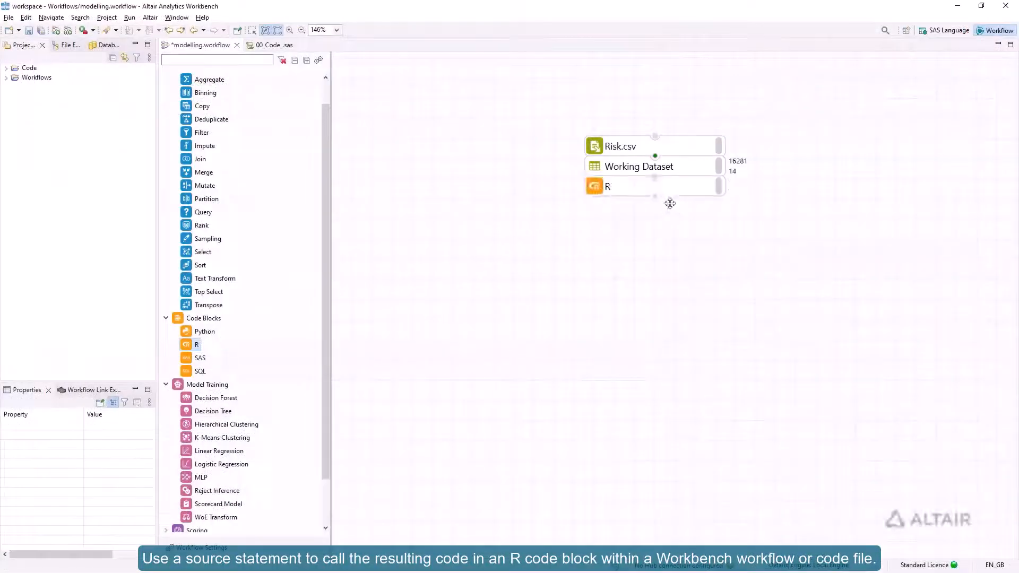
# - Open the R block's code, then go back to the workflow canvas
pyautogui.doubleClick(607, 187)
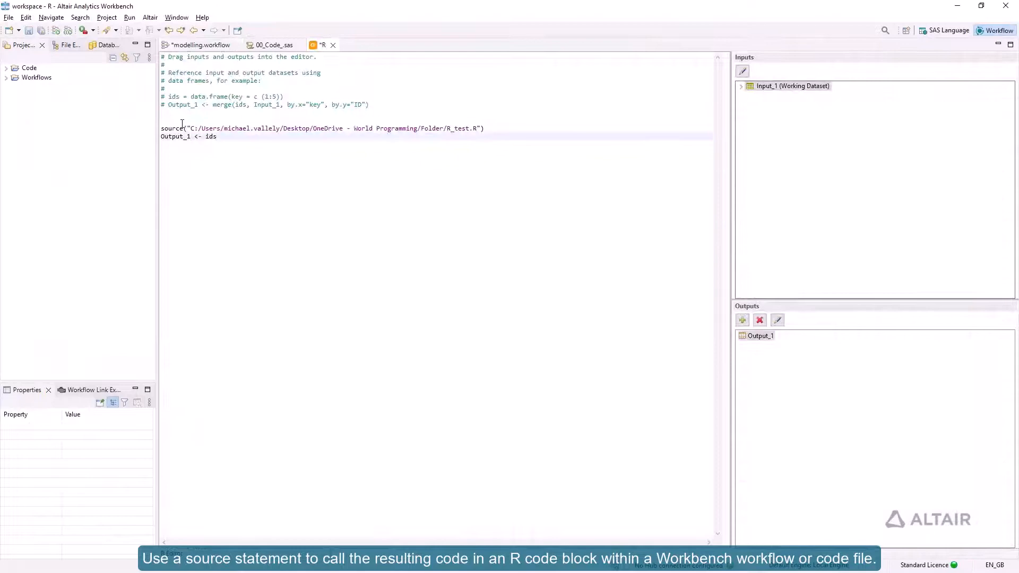
pyautogui.click(198, 45)
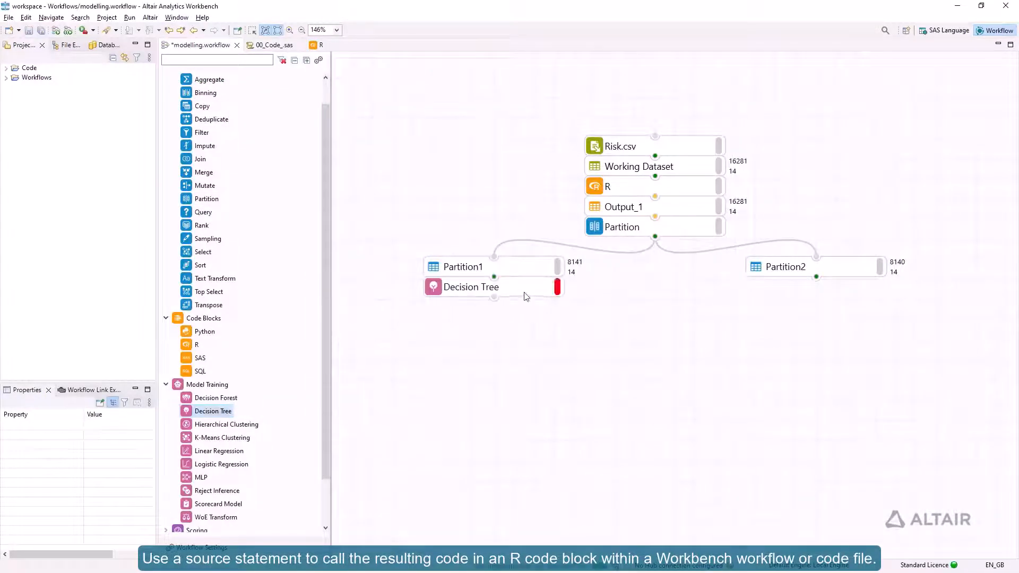